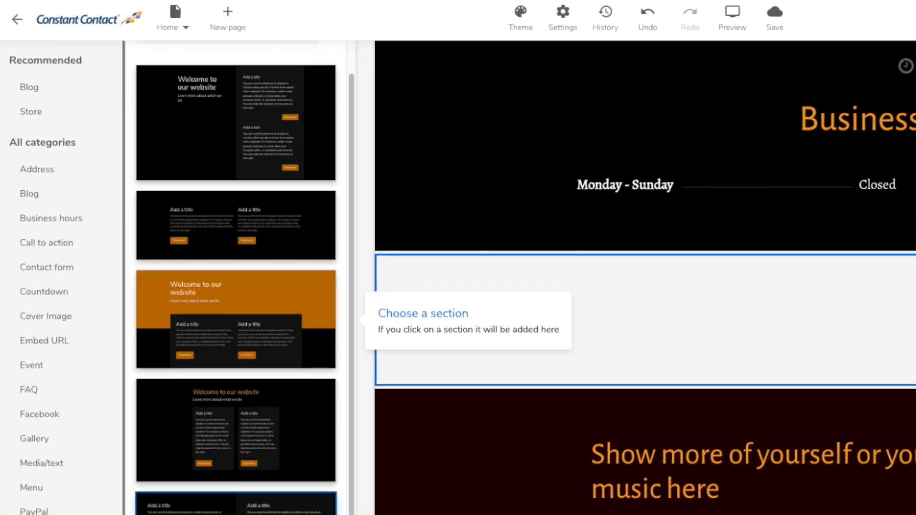
- Preview the Business hours, Call to action, Contact form, Cover Image, Embed URL and Event section designs
{"action": "scroll", "scroll_direction": "down", "scroll_amount": 3}
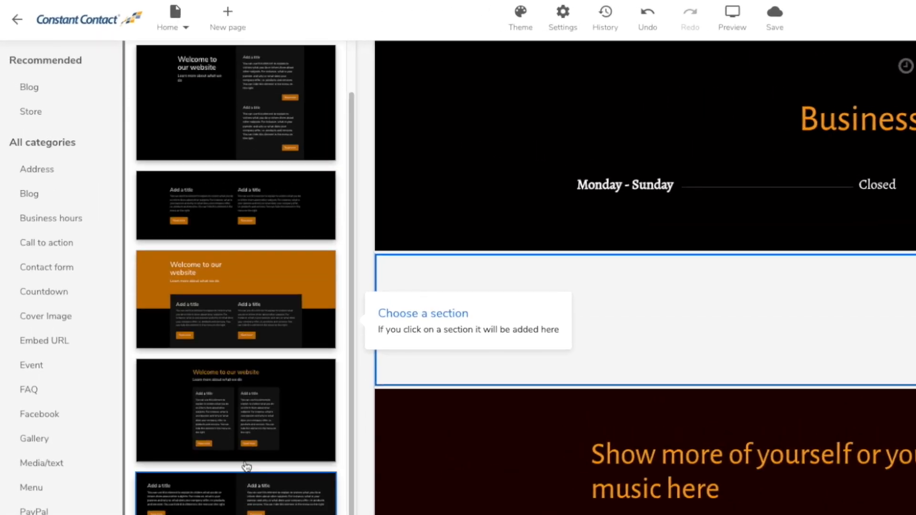
{"action": "left_click", "coordinate": [51, 218]}
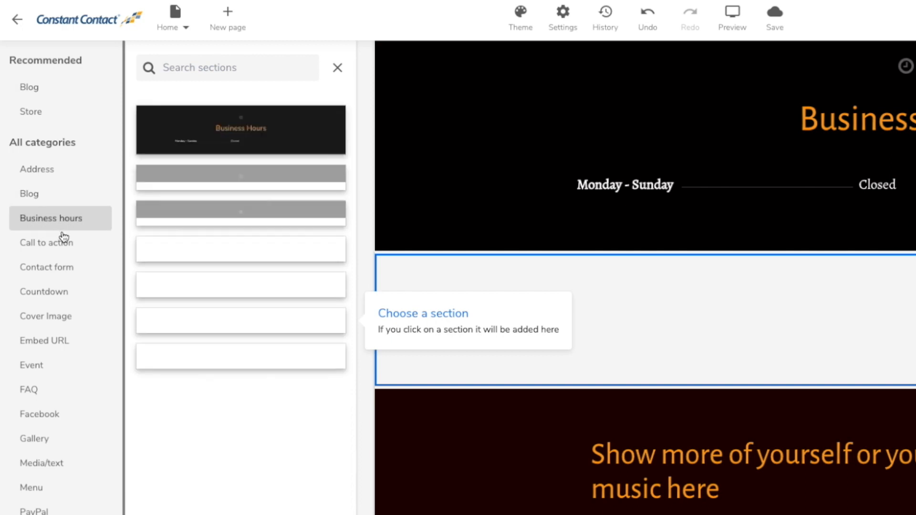
{"action": "left_click", "coordinate": [47, 242]}
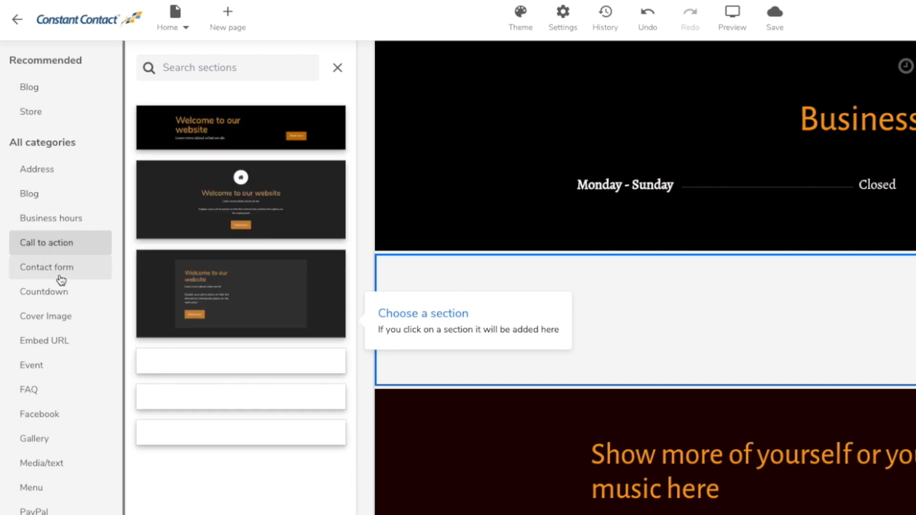
{"action": "left_click", "coordinate": [47, 267]}
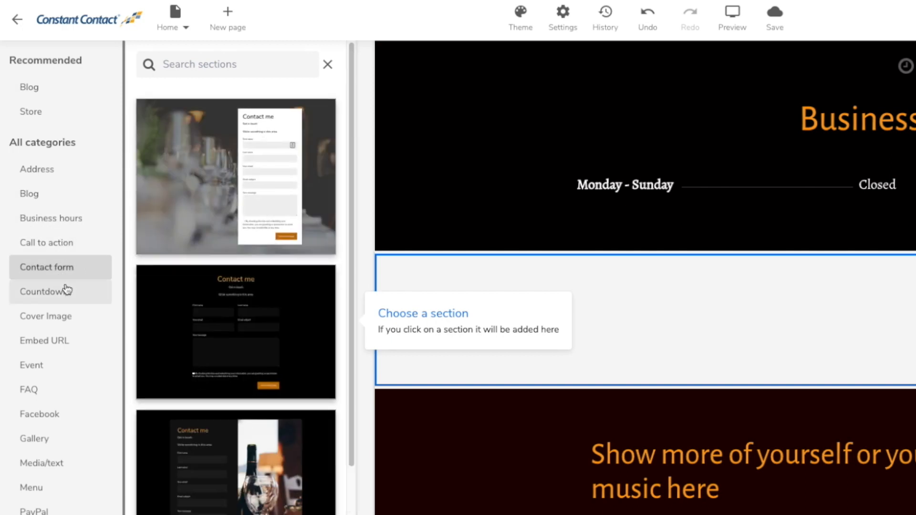
{"action": "left_click", "coordinate": [46, 316]}
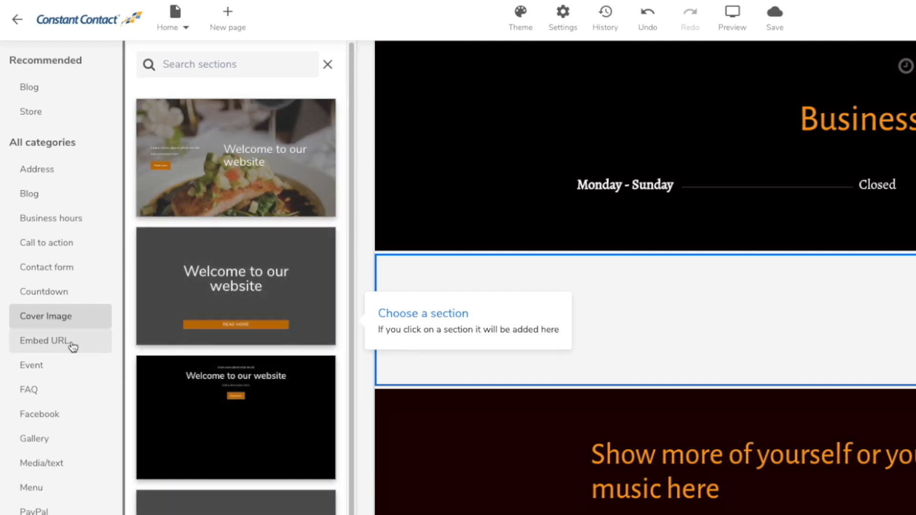
{"action": "left_click", "coordinate": [44, 340]}
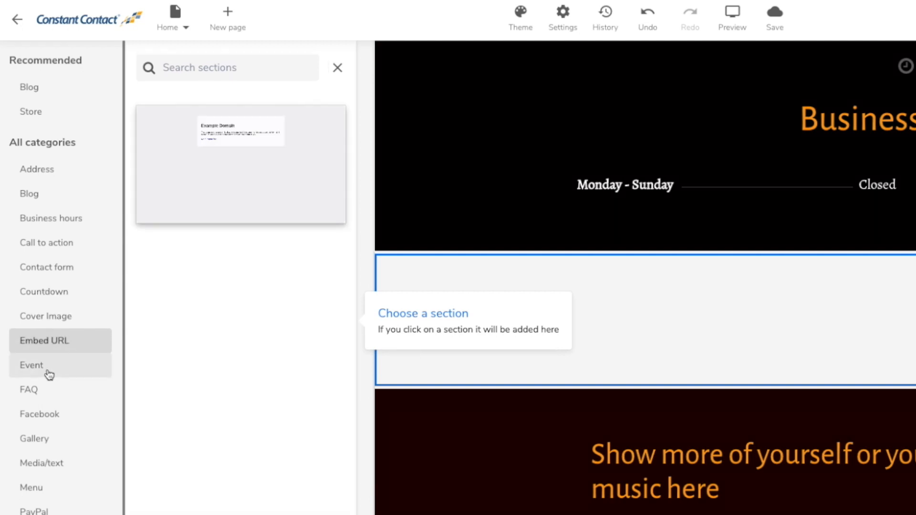
{"action": "left_click", "coordinate": [31, 365]}
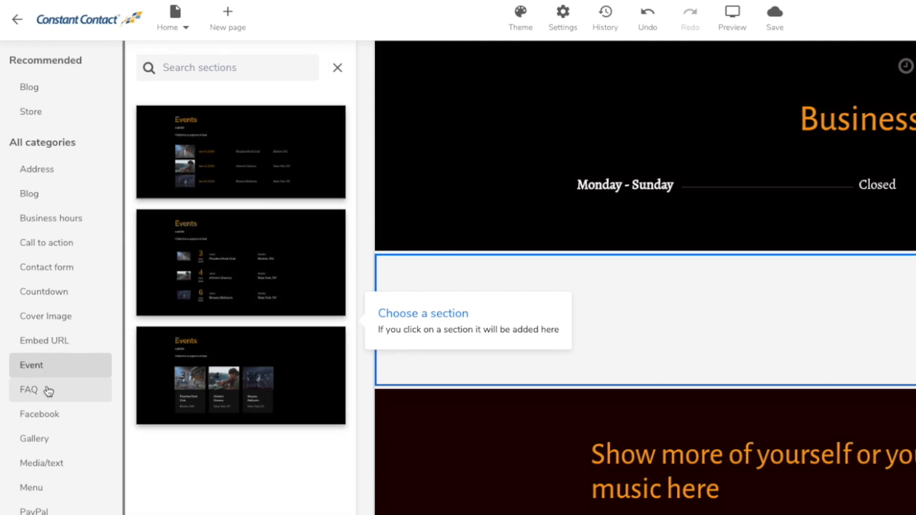